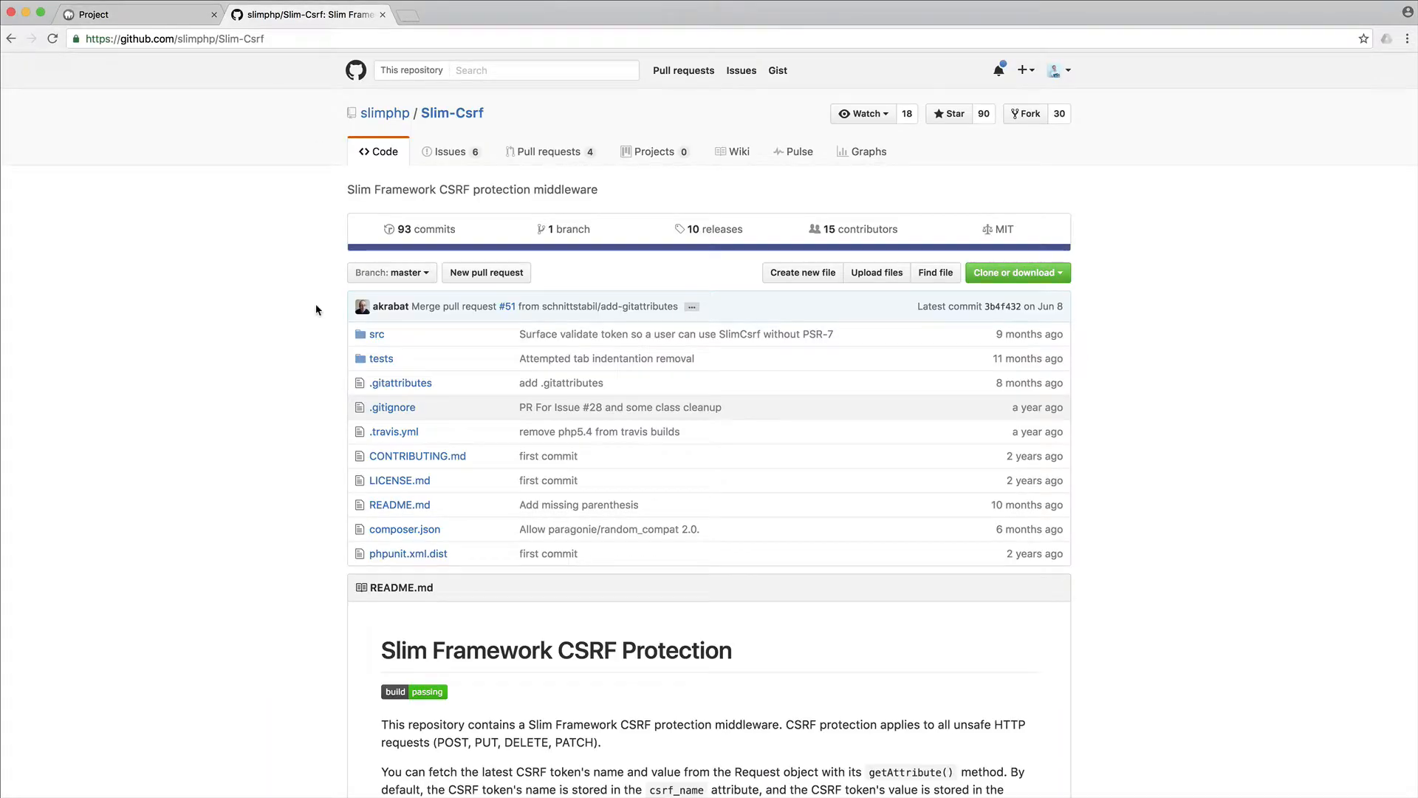
Scroll through the middleware and token code, then switch to the localhost:8888/slimcsrf/public/ project page.
scroll("down", 3)
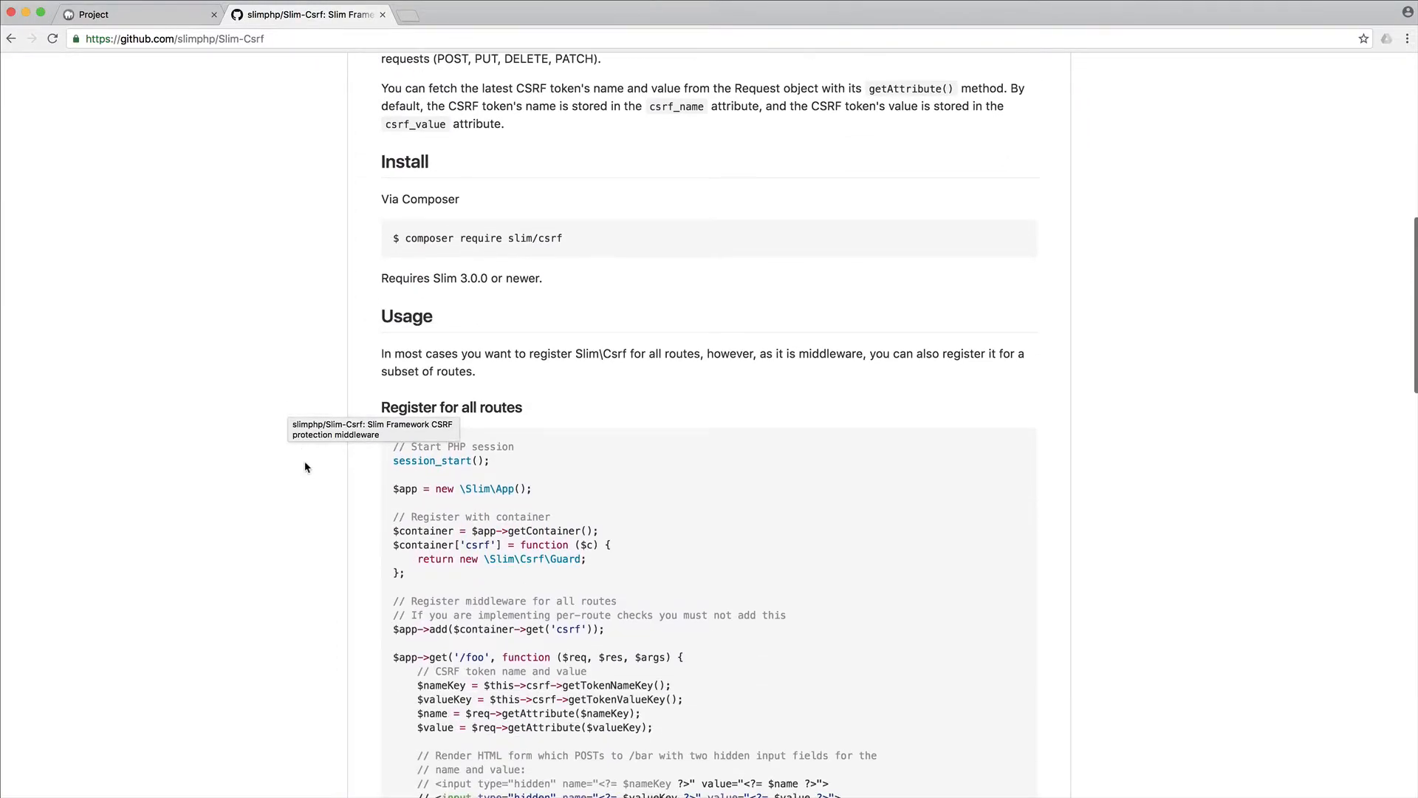
scroll("down", 3)
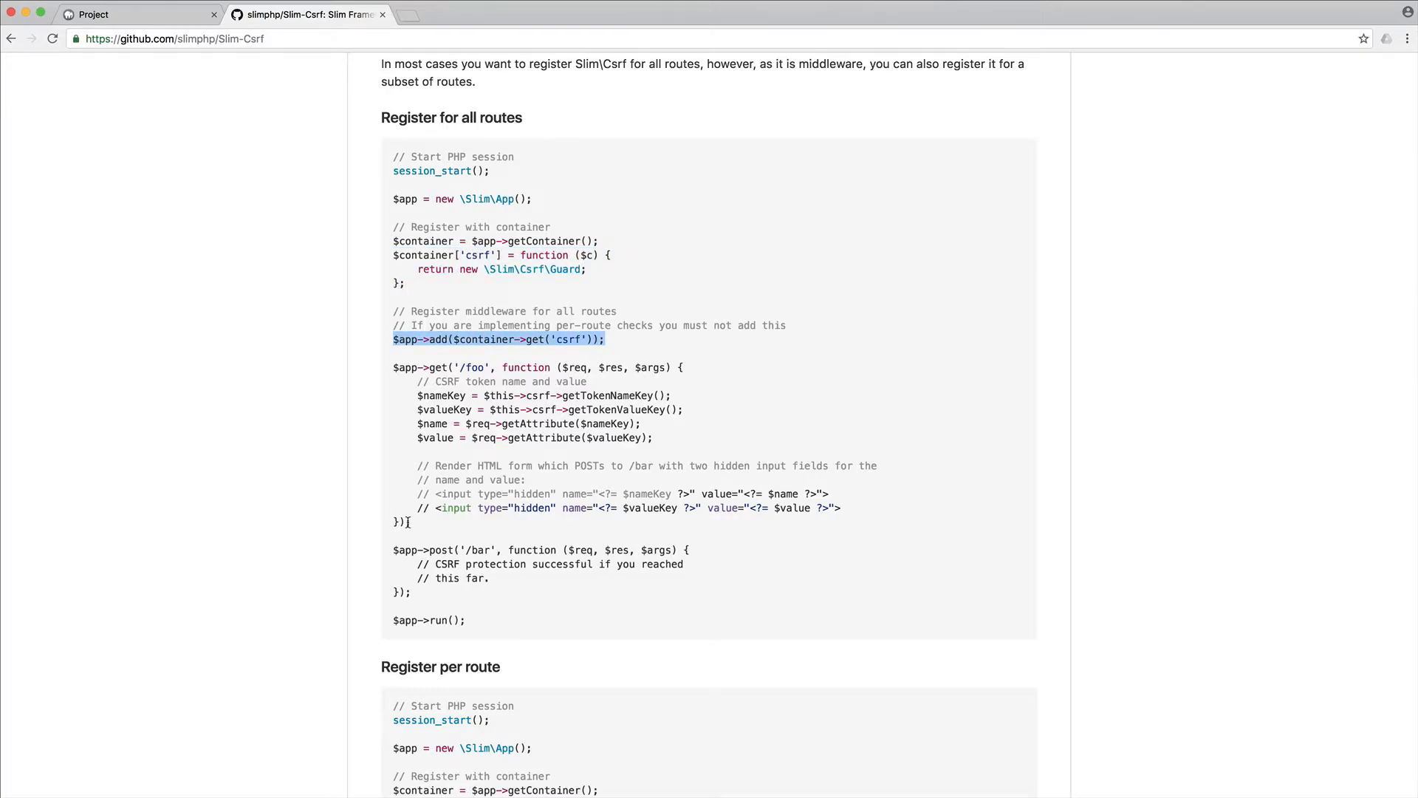
mouse_move(493, 530)
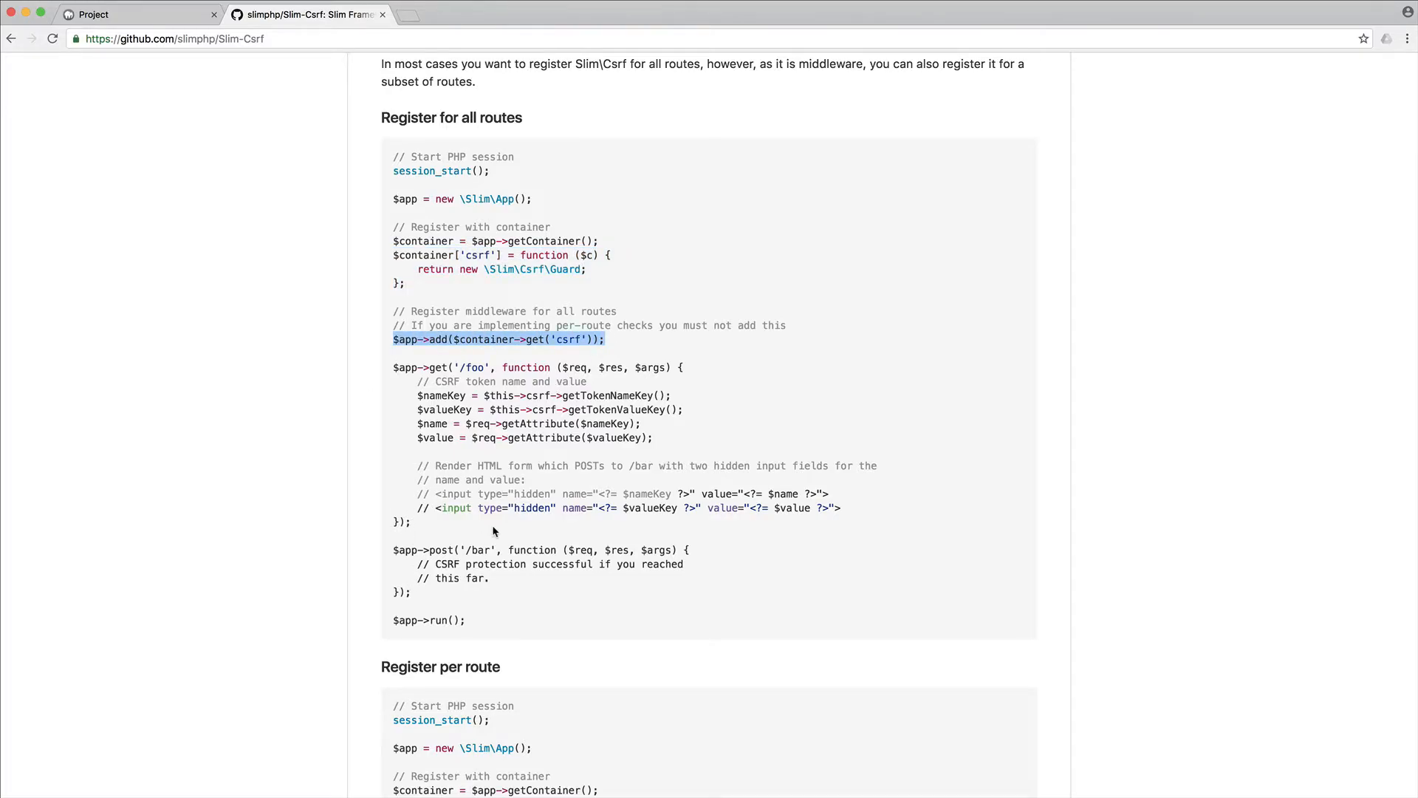
left_click(493, 530)
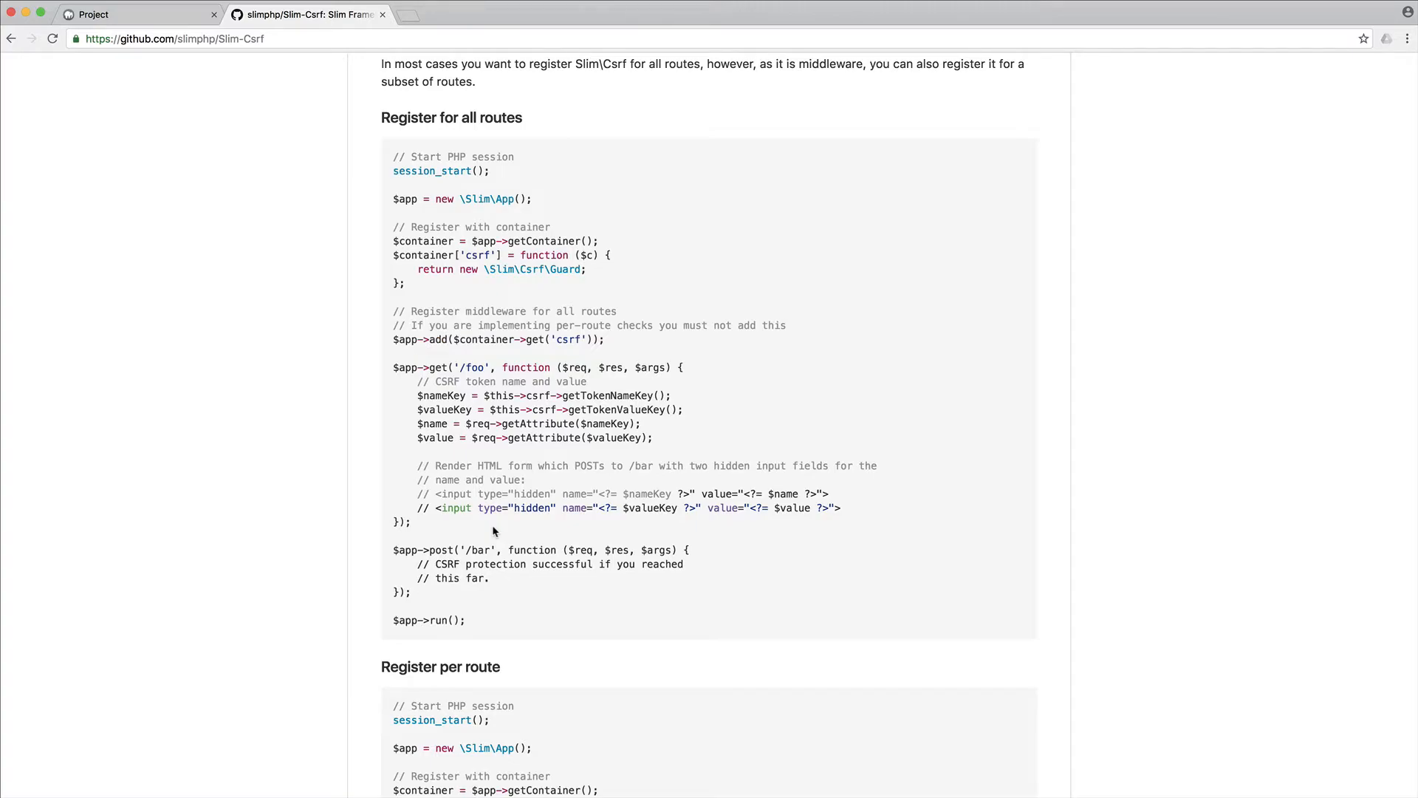
mouse_move(433, 421)
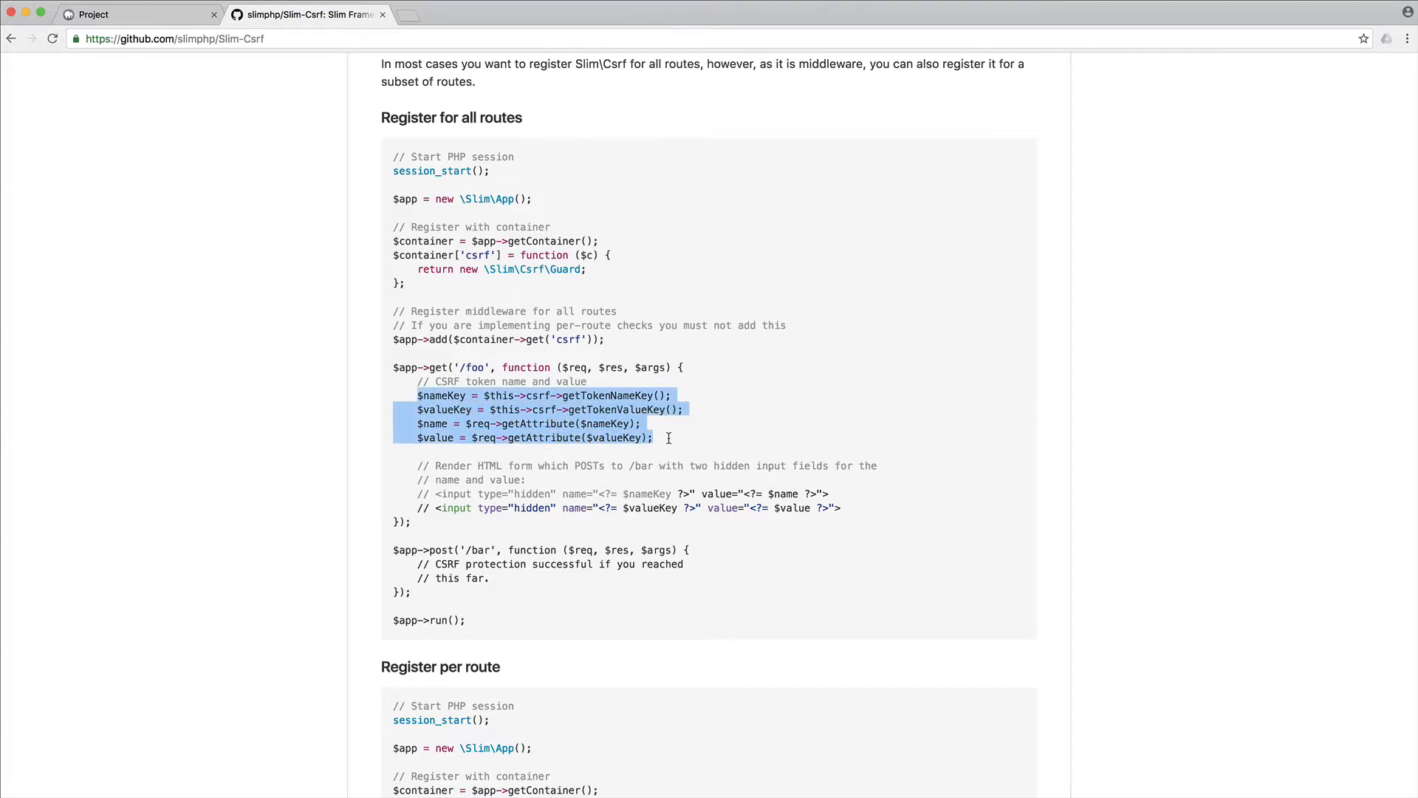
mouse_move(610, 387)
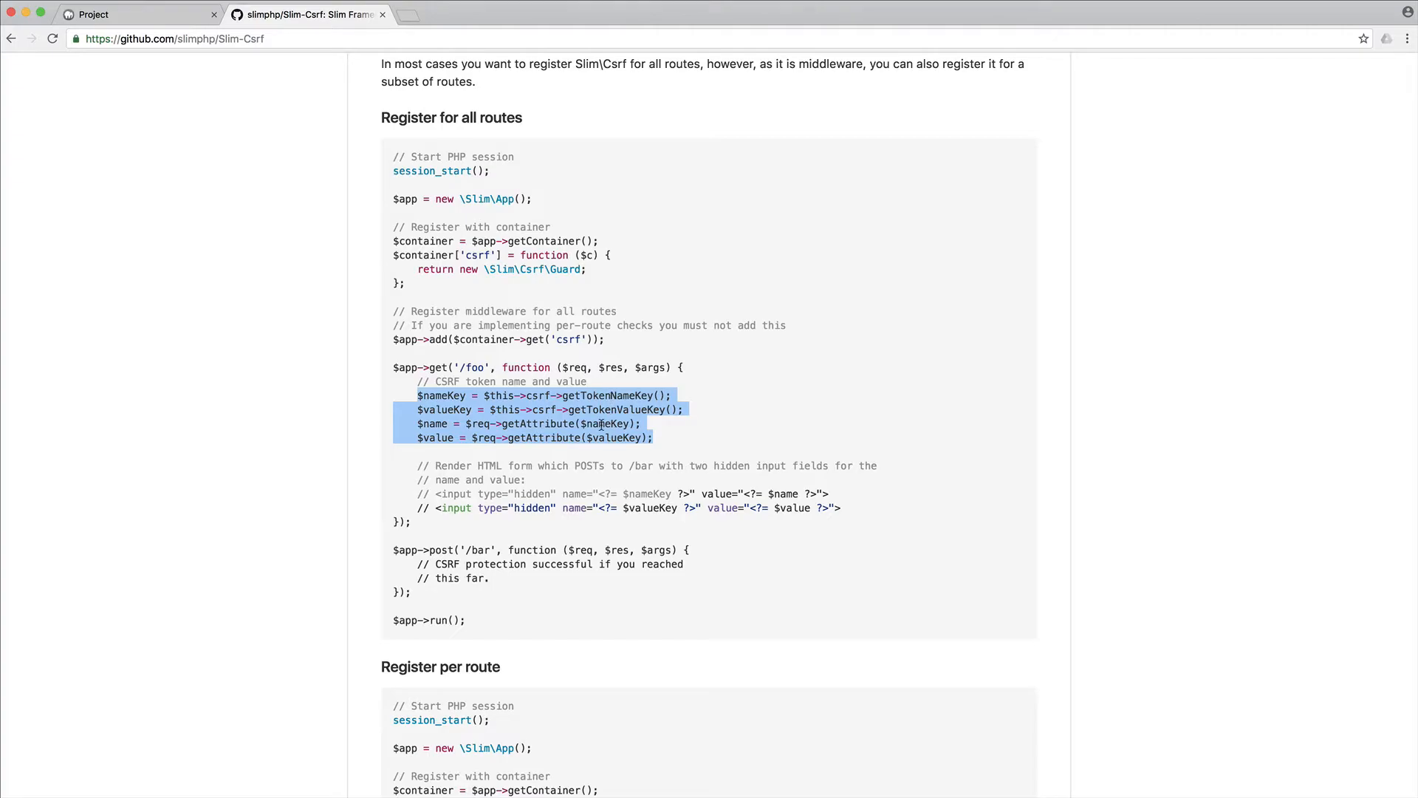
mouse_move(550, 406)
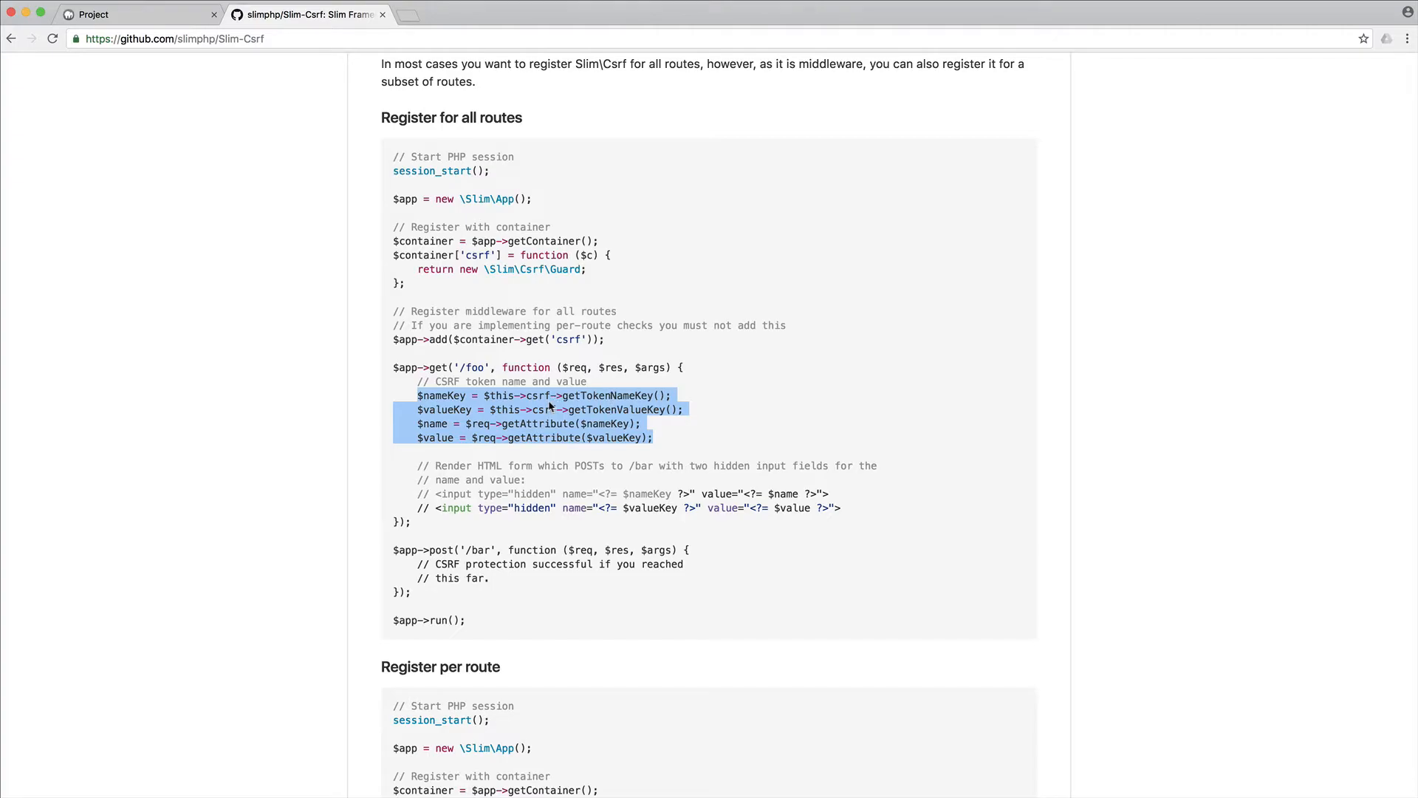
scroll("down", 3)
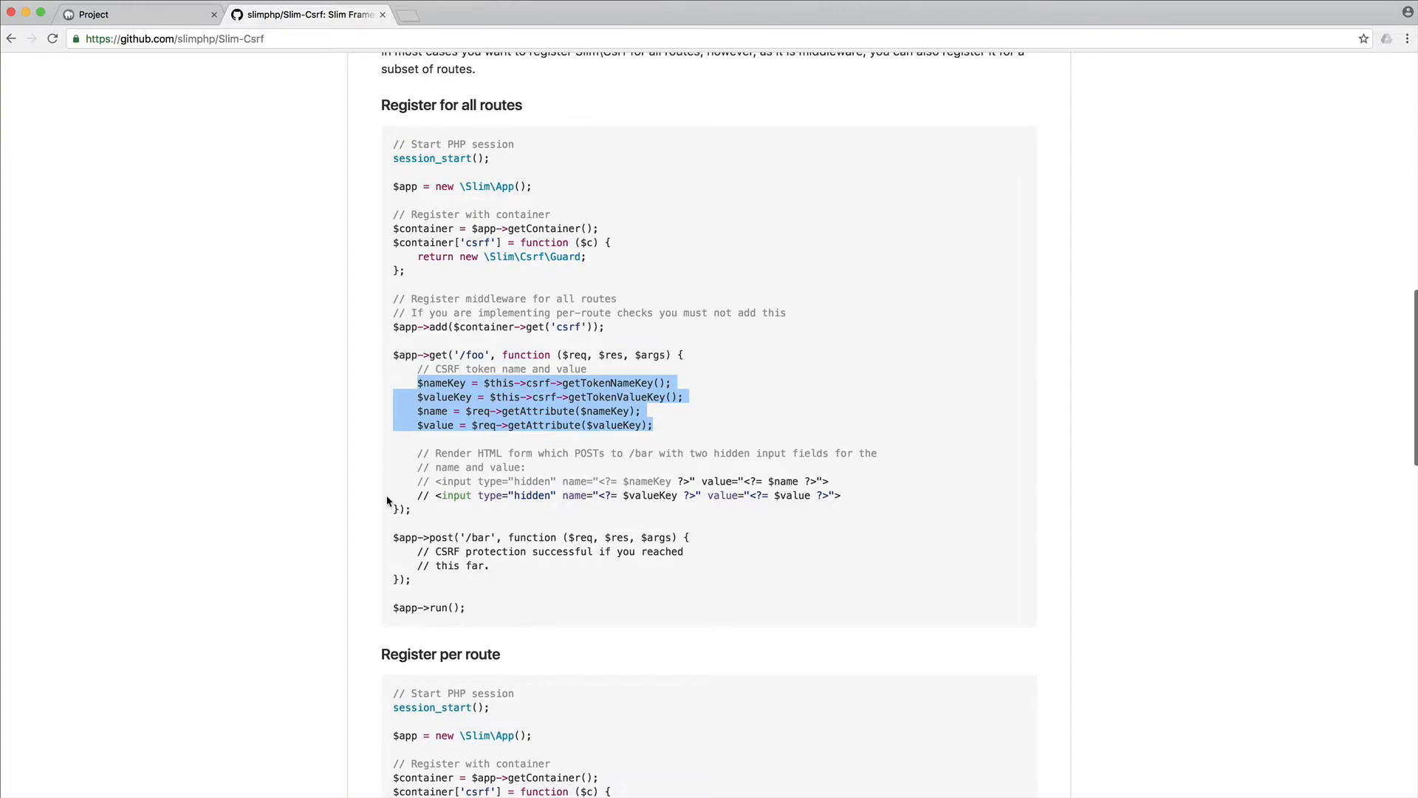
left_click(881, 505)
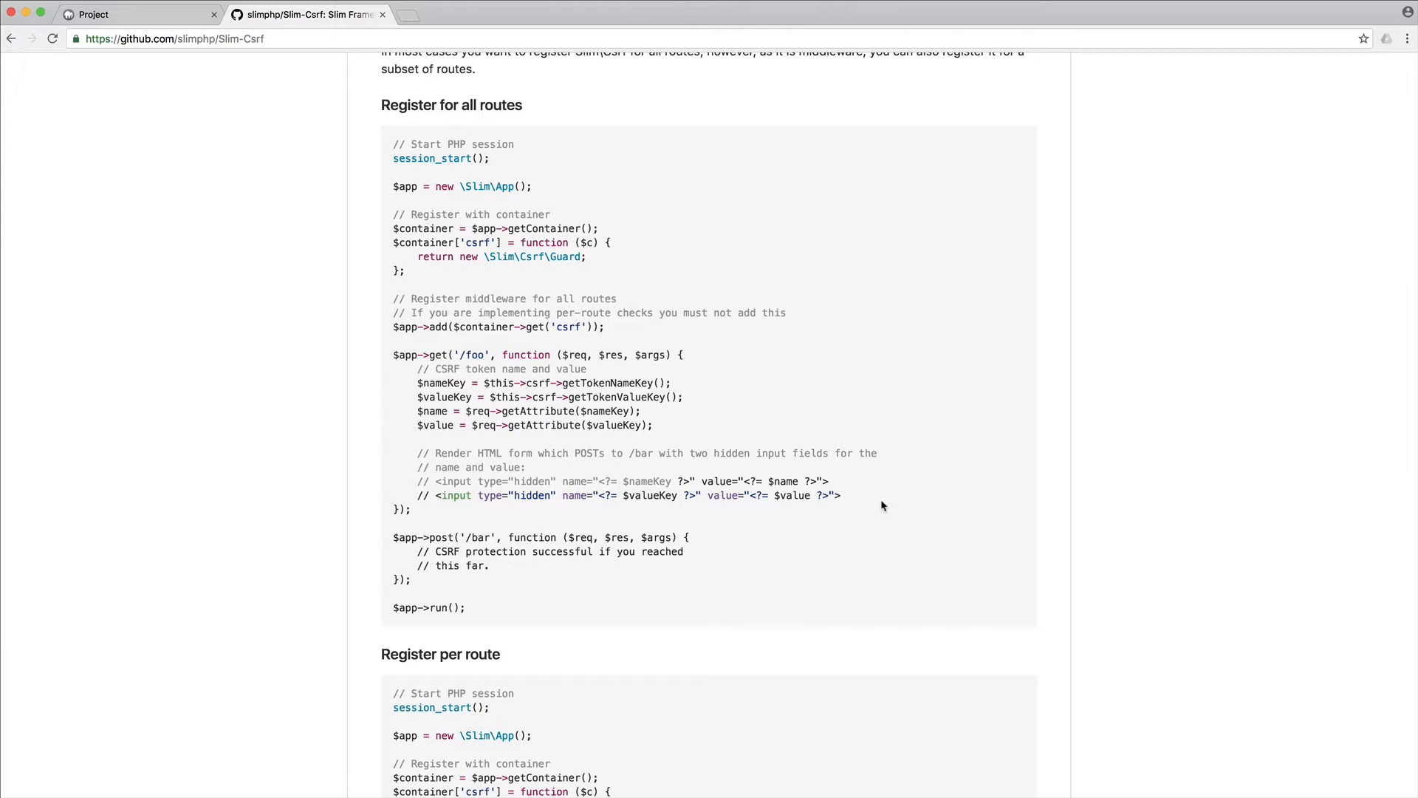
mouse_move(284, 380)
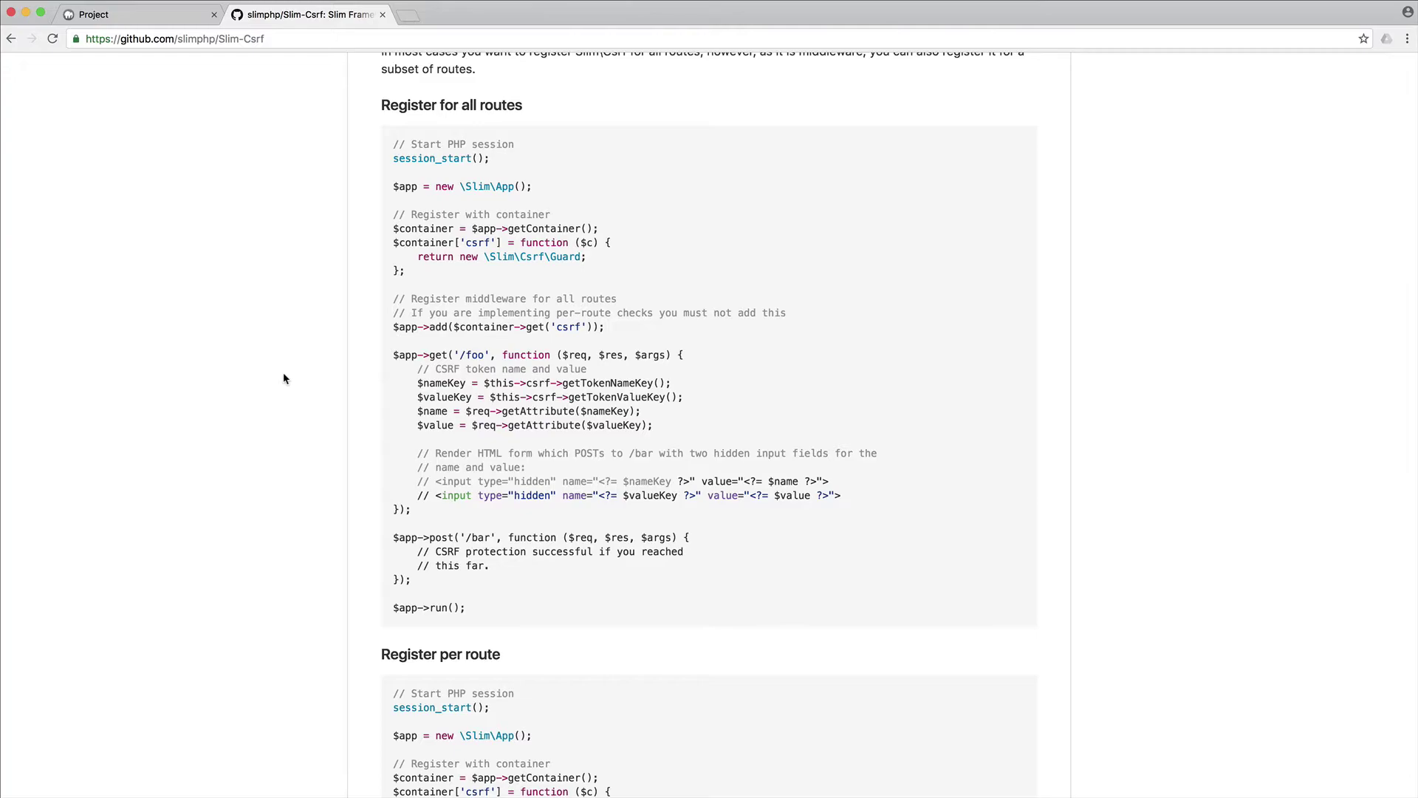
scroll("up", 3)
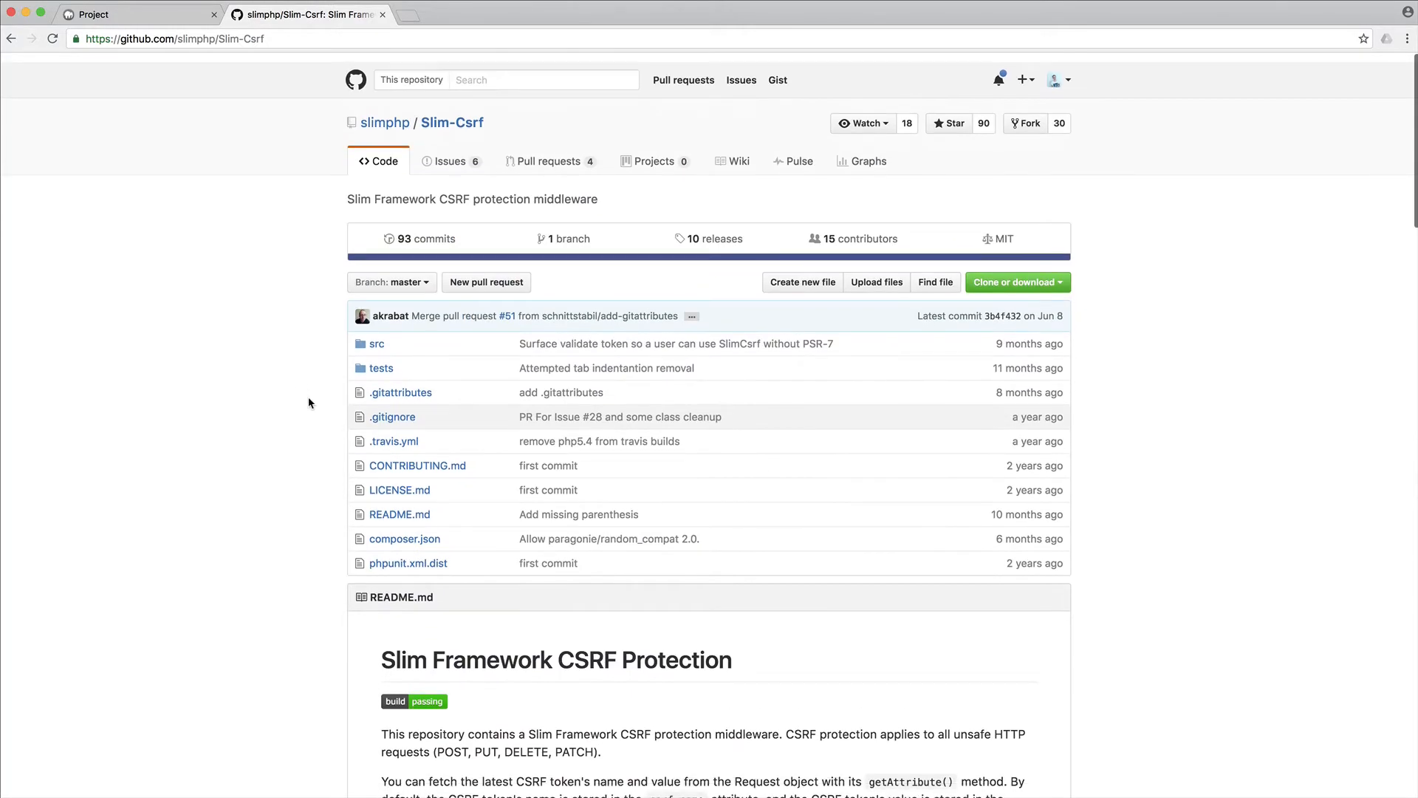
left_click(136, 13)
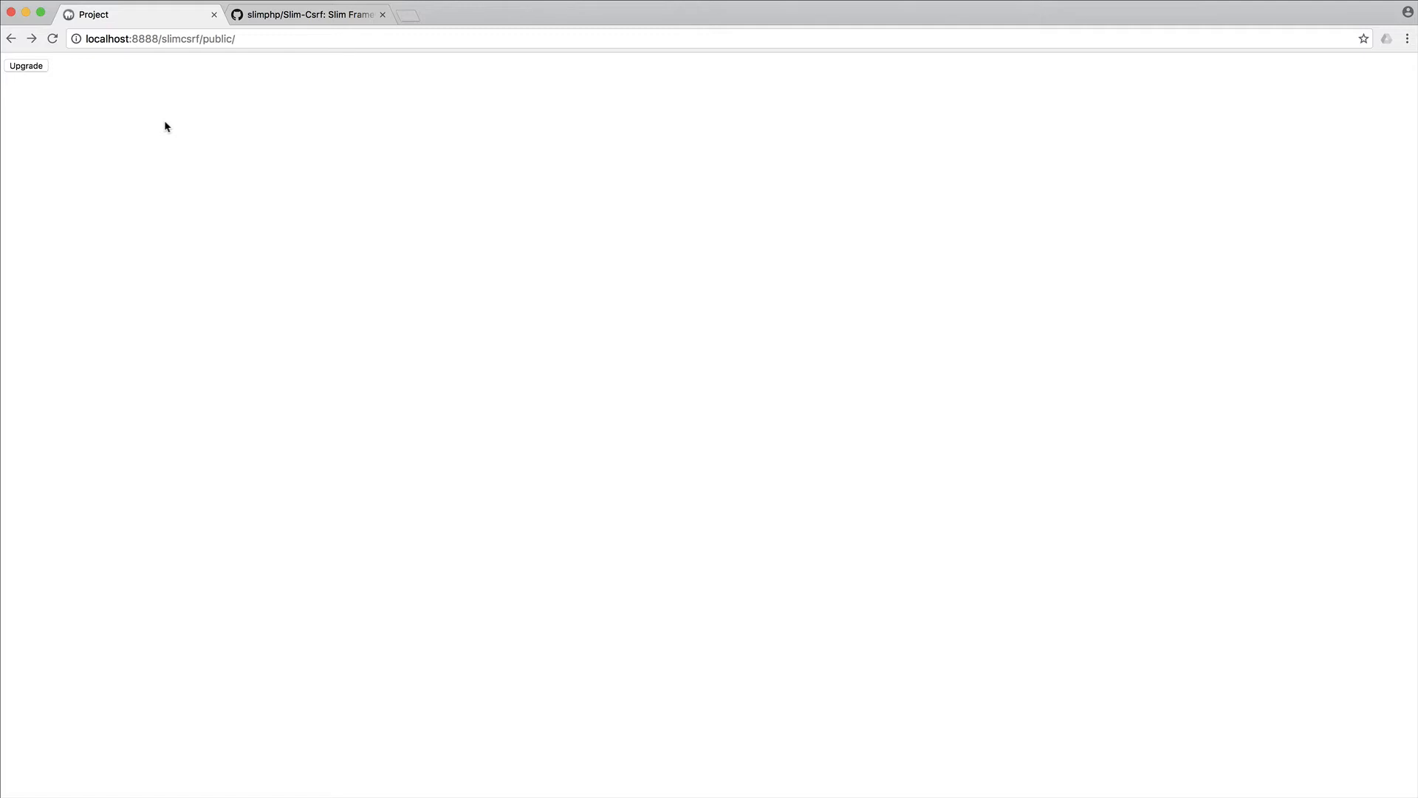
View the page source showing the form's hidden csrf_name and csrf_value inputs.
right_click(239, 310)
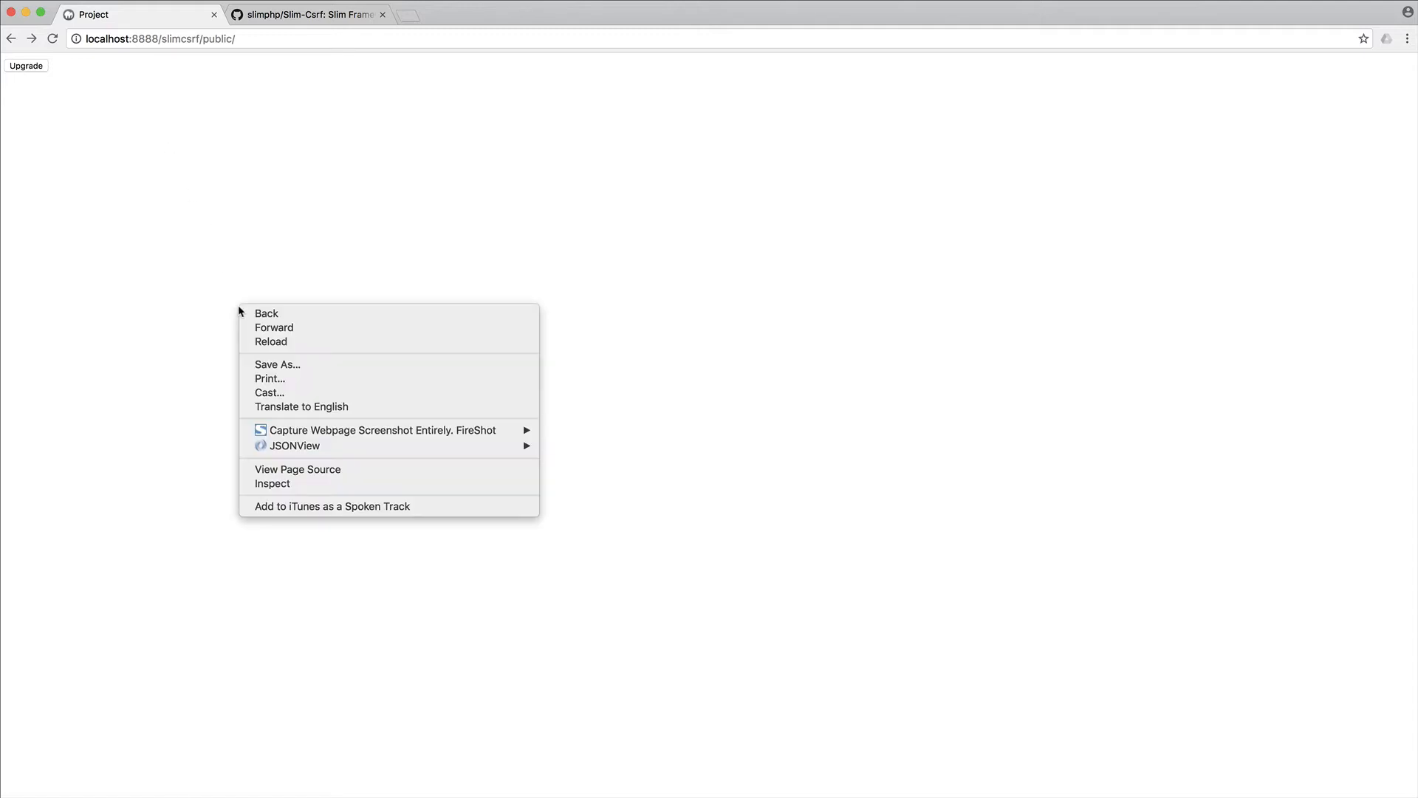
left_click(296, 468)
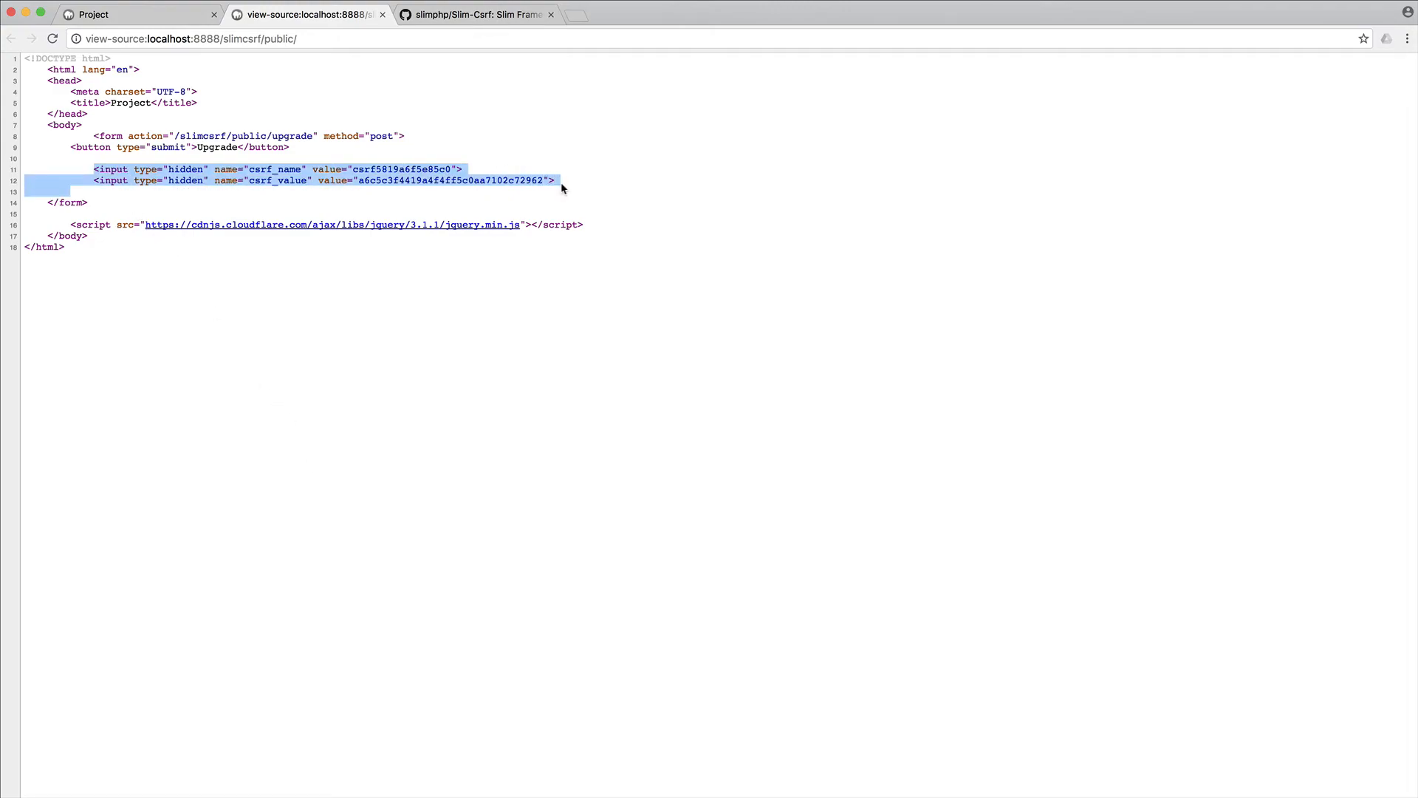
left_click(523, 179)
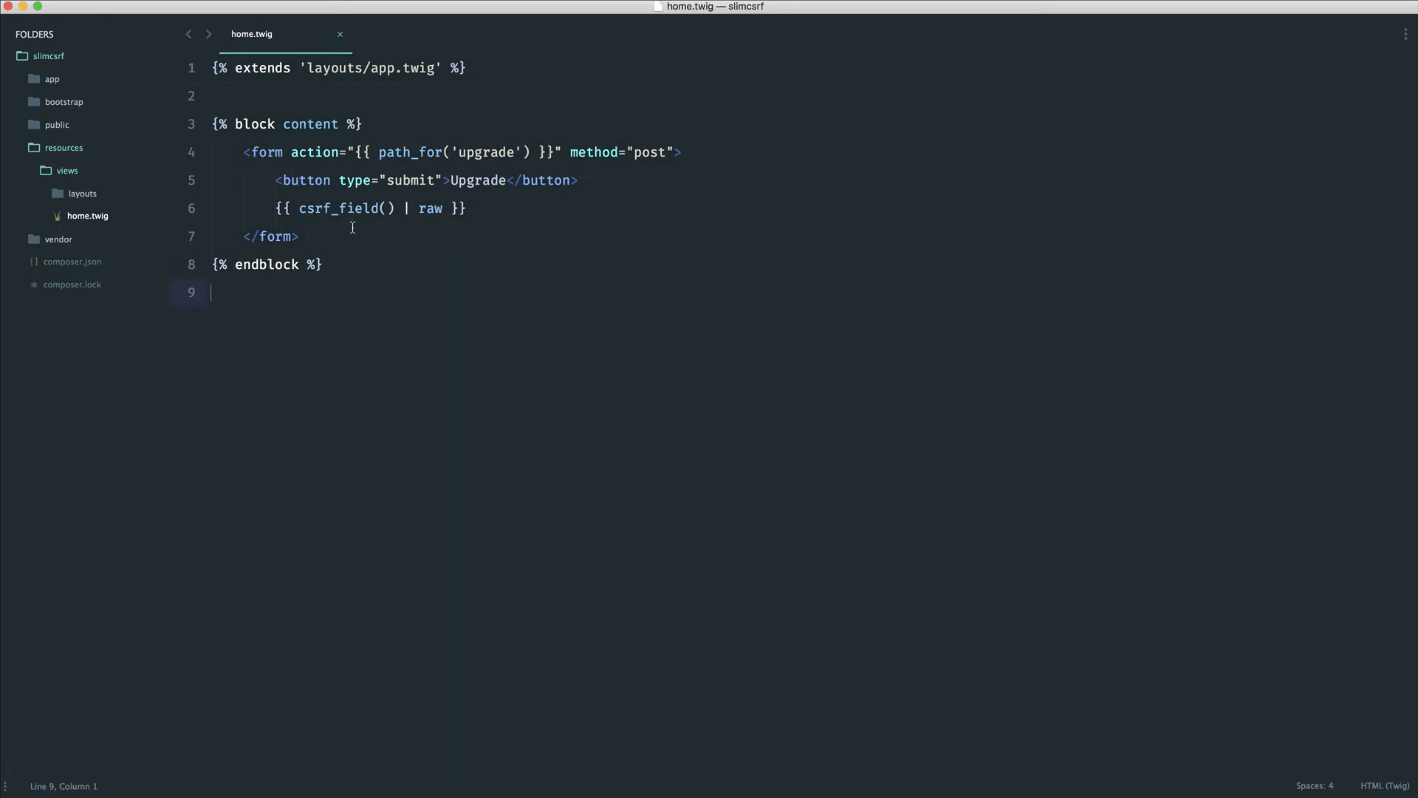
Save home.twig with its Upgrade form rendering {{ csrf_field() | raw }}.
left_click(484, 209)
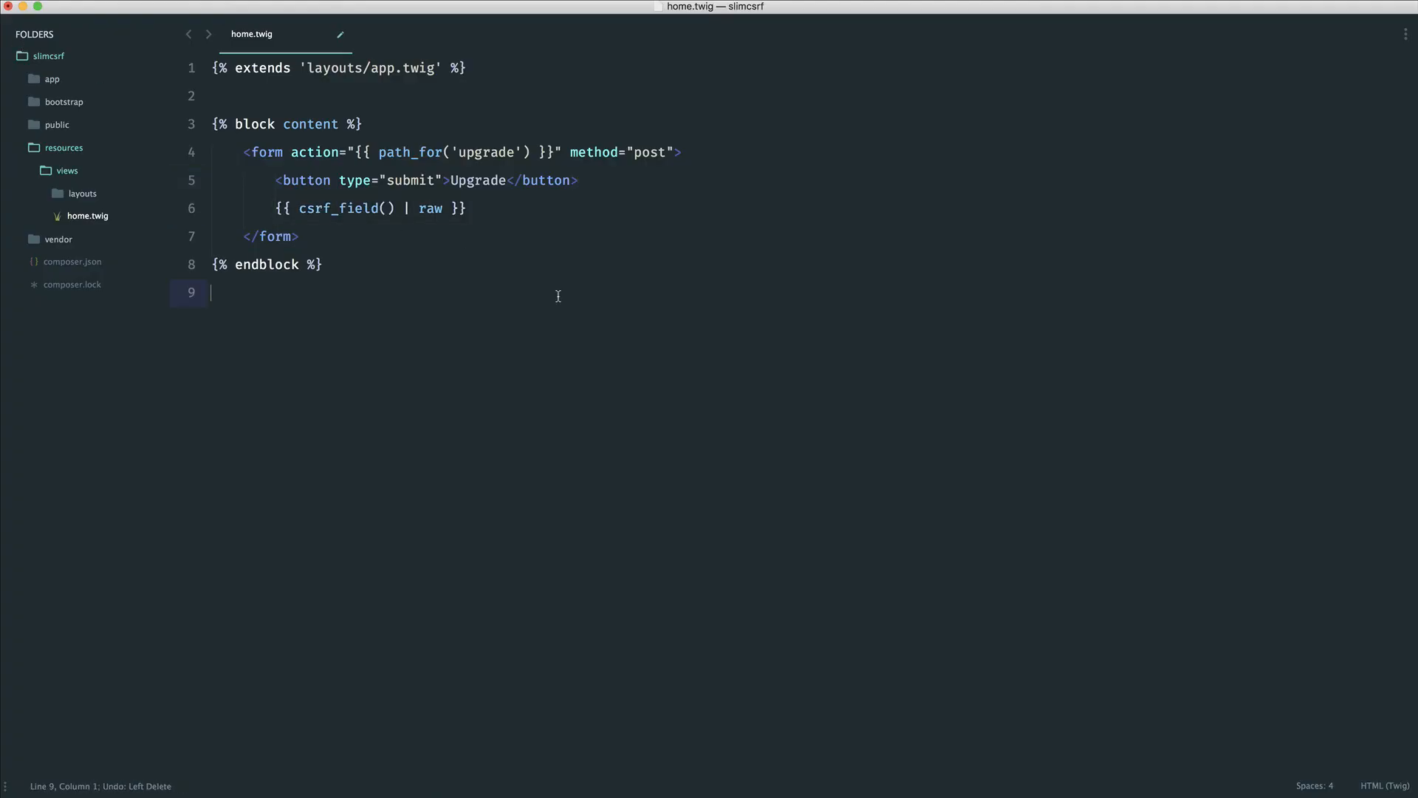
key("cmd+s")
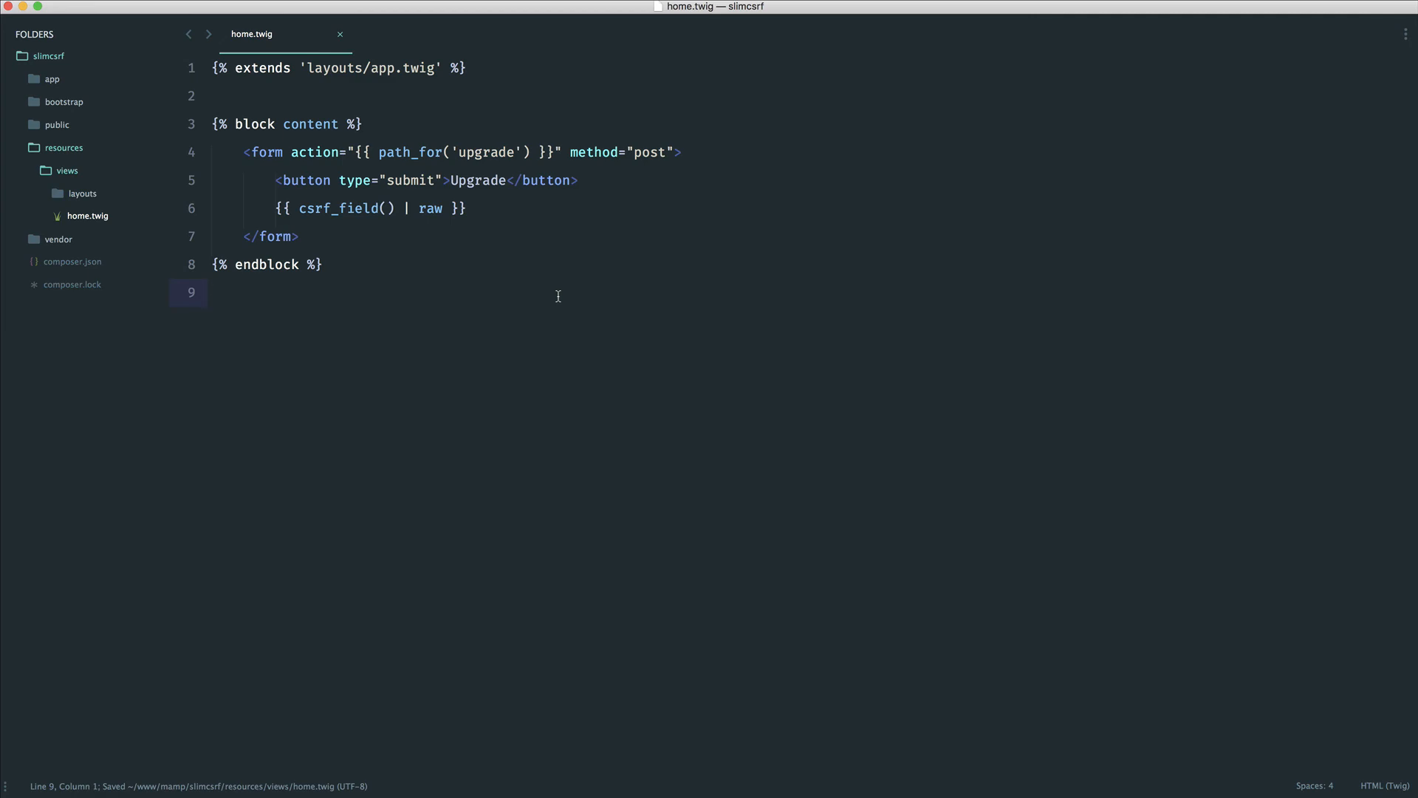